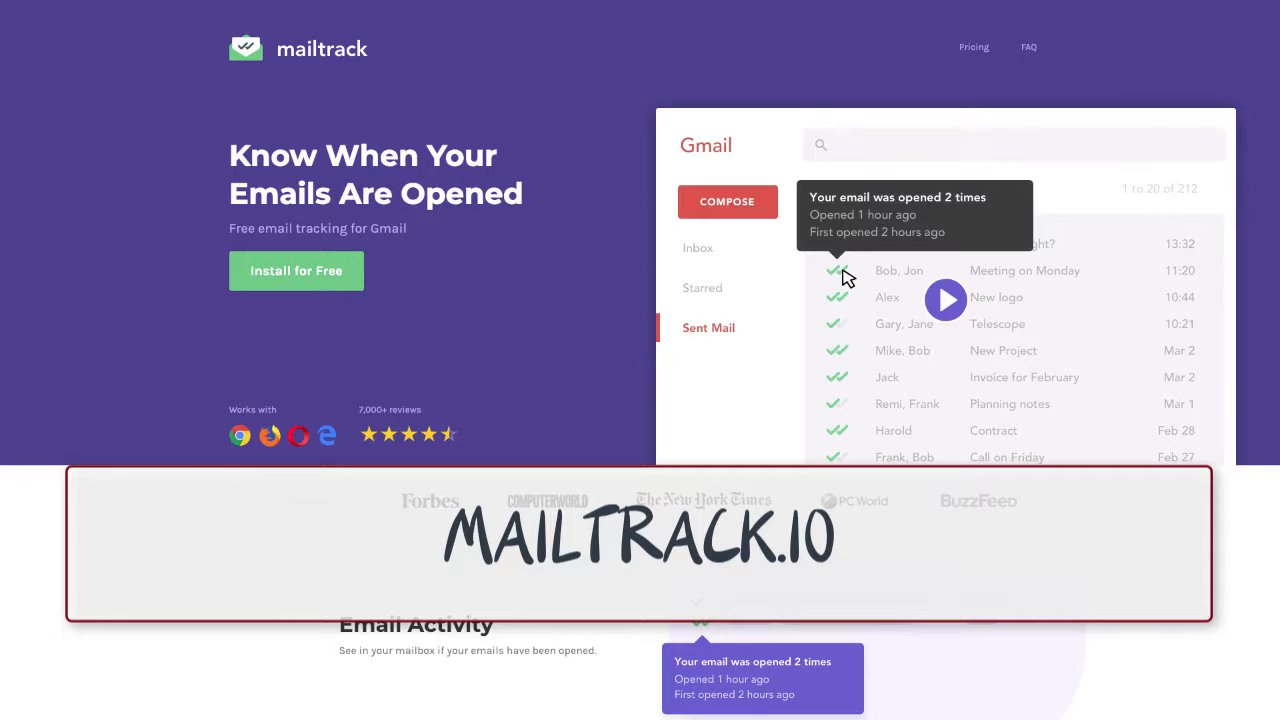
Step: Follow Mailtrack's free install link to its Chrome Web Store listing
left_click(265, 270)
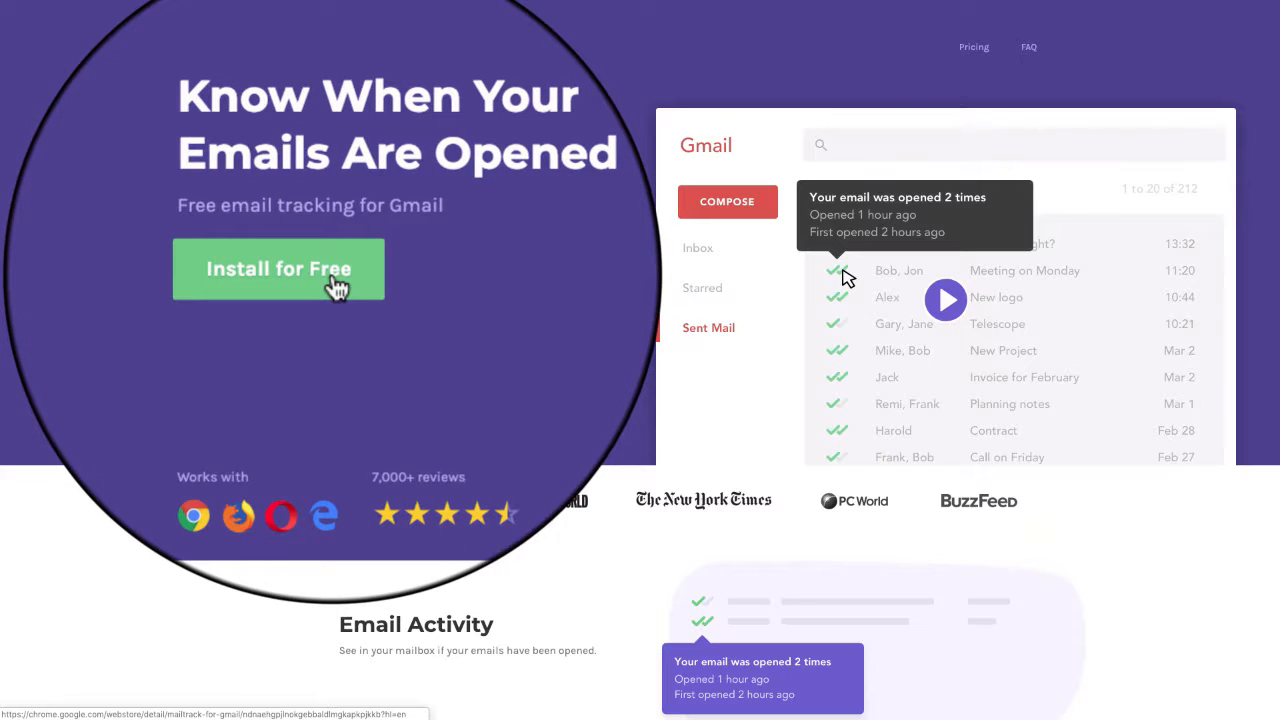
left_click(278, 268)
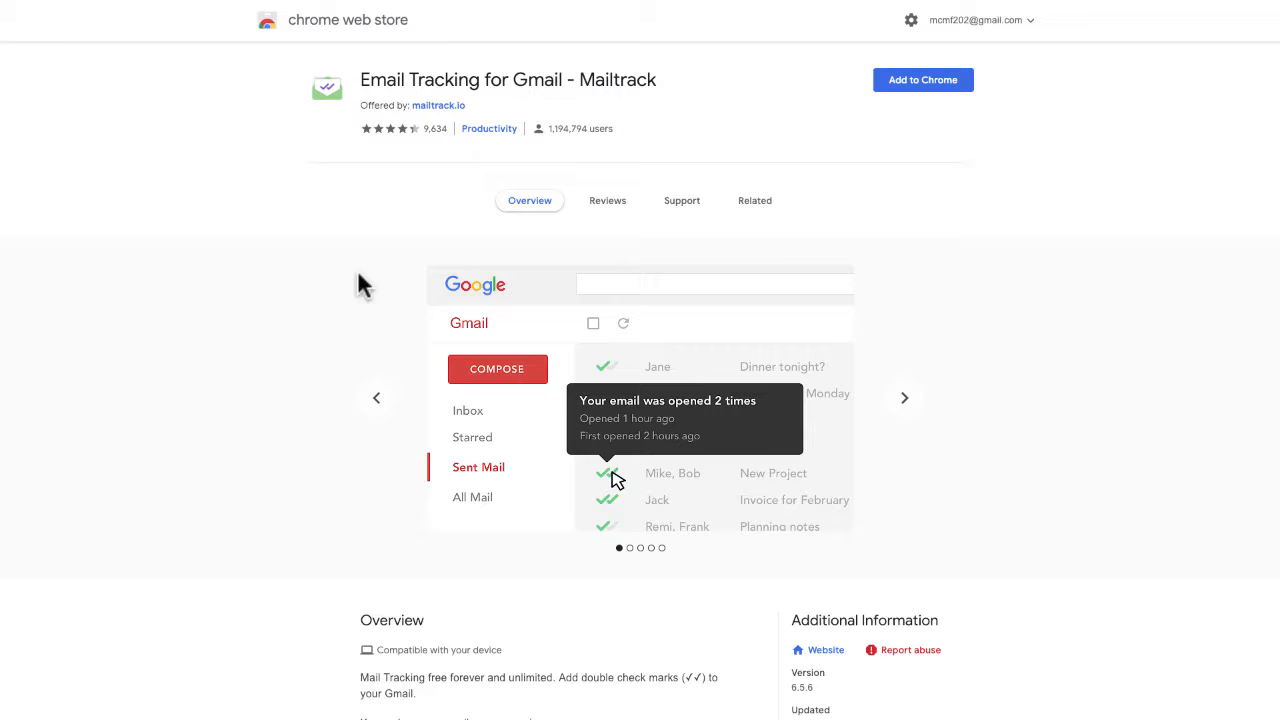
mouse_move(815, 275)
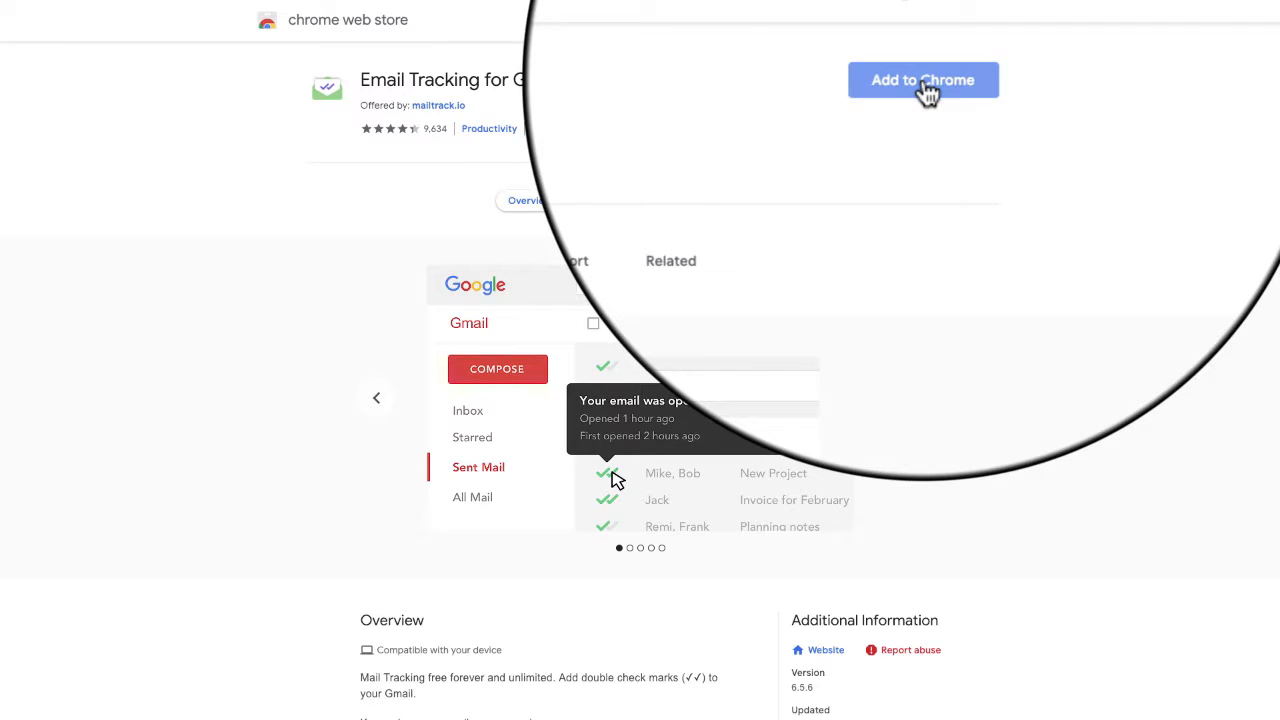
Step: Add the Email Tracking for Gmail - Mailtrack extension to Chrome and confirm the permission prompt
left_click(922, 80)
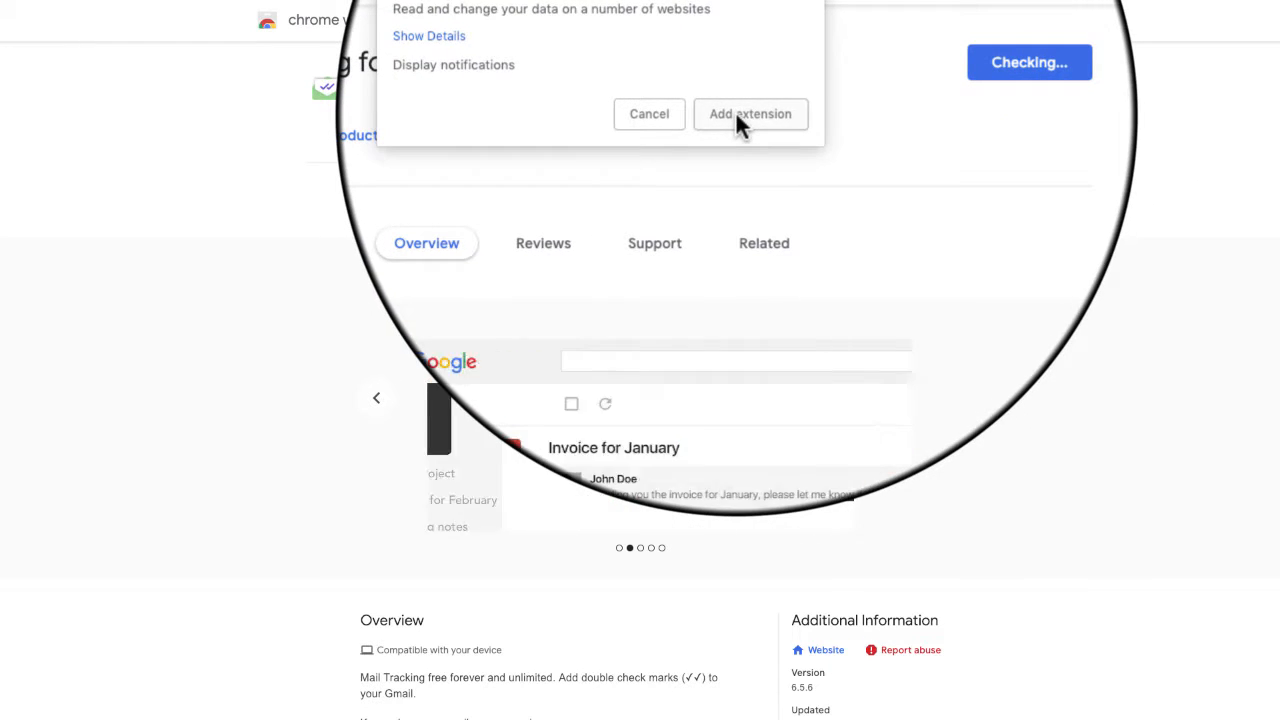
left_click(750, 113)
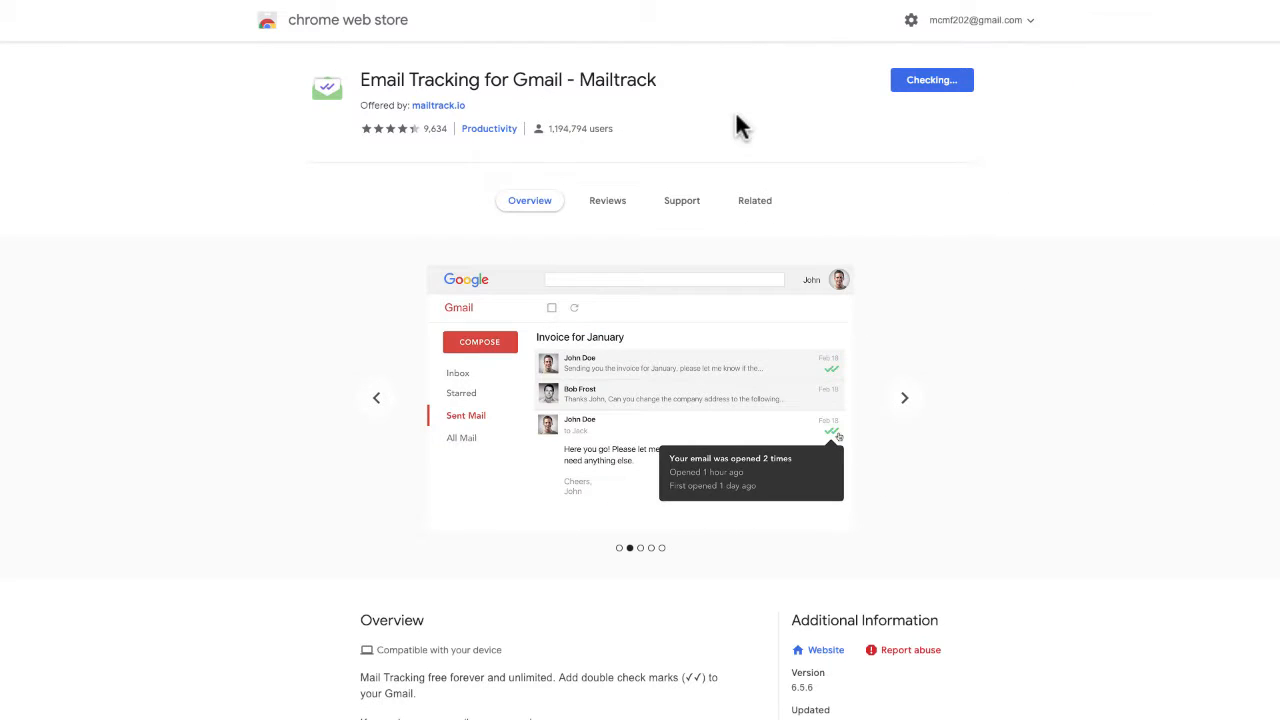
left_click(930, 80)
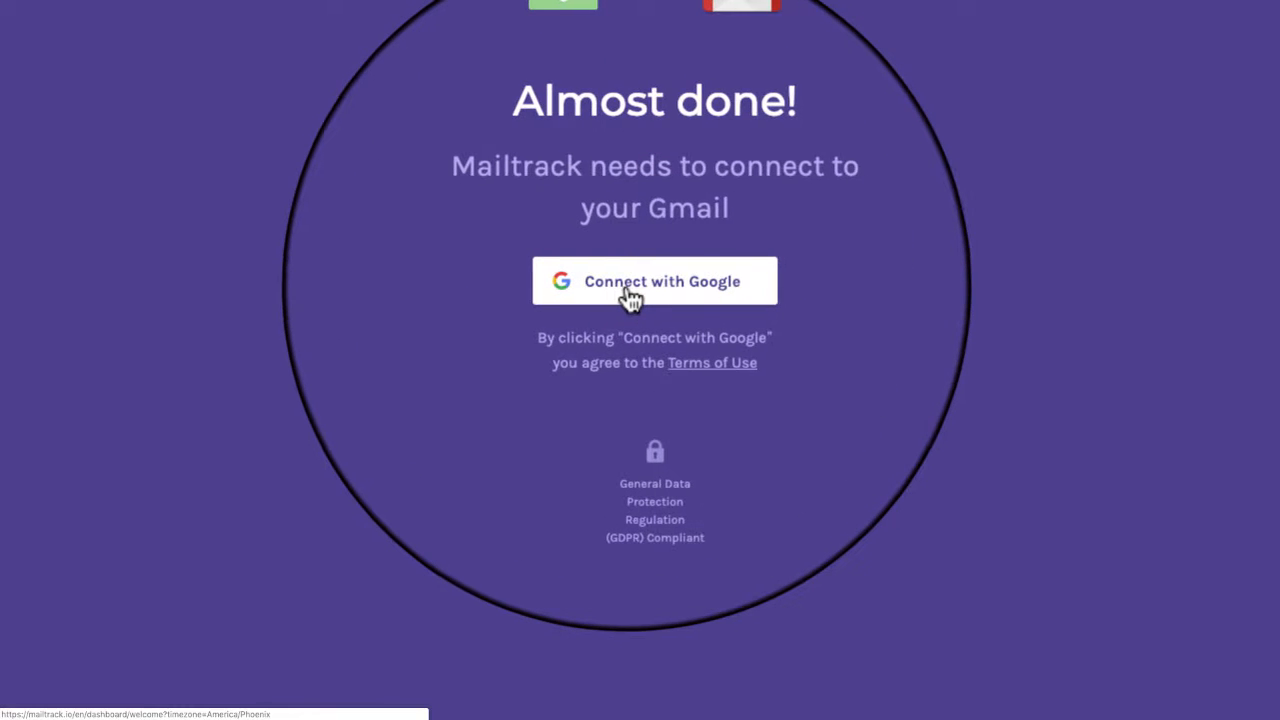
Step: Connect Mailtrack with Google, pick the account, and allow Gmail access
left_click(653, 283)
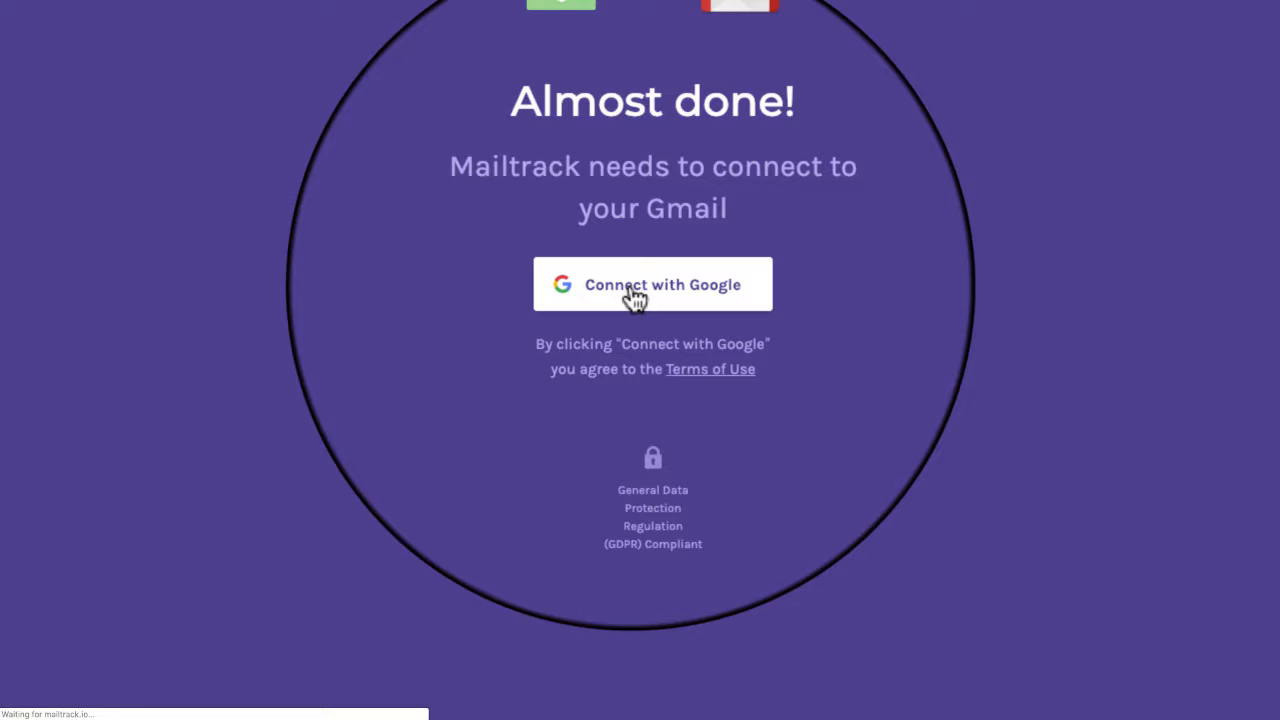
left_click(652, 284)
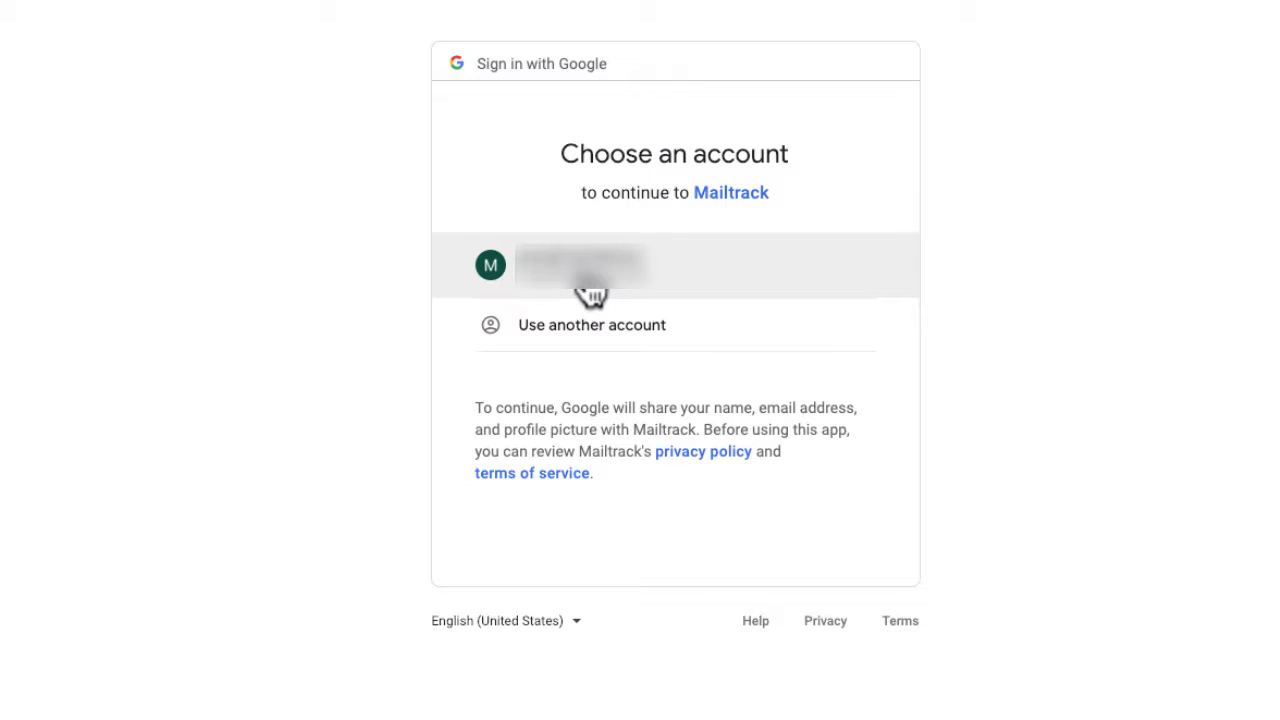
left_click(590, 265)
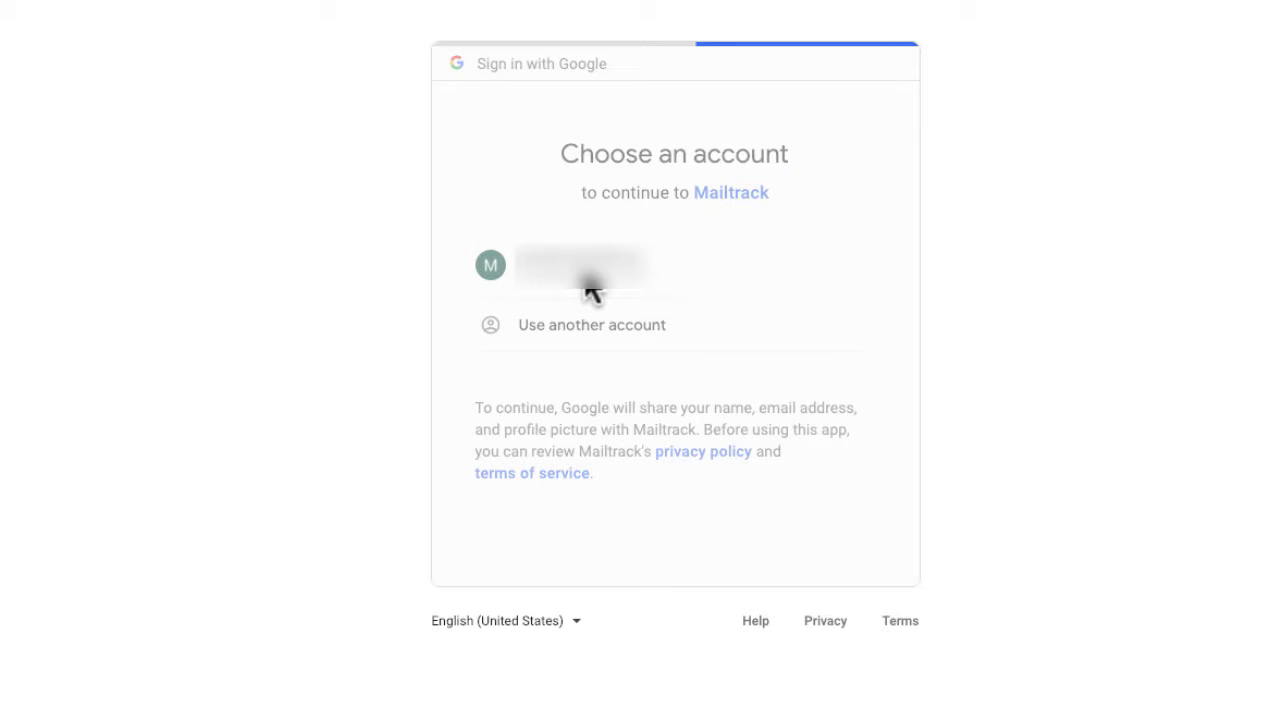
left_click(585, 265)
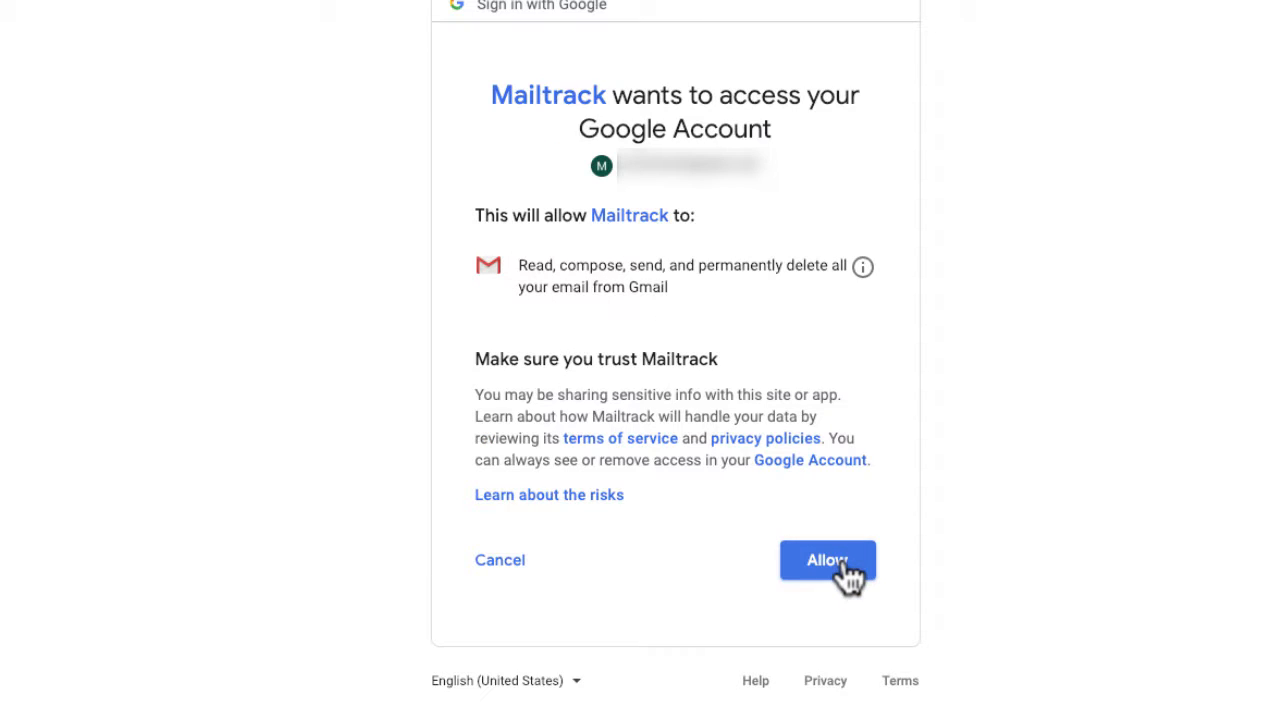
left_click(827, 560)
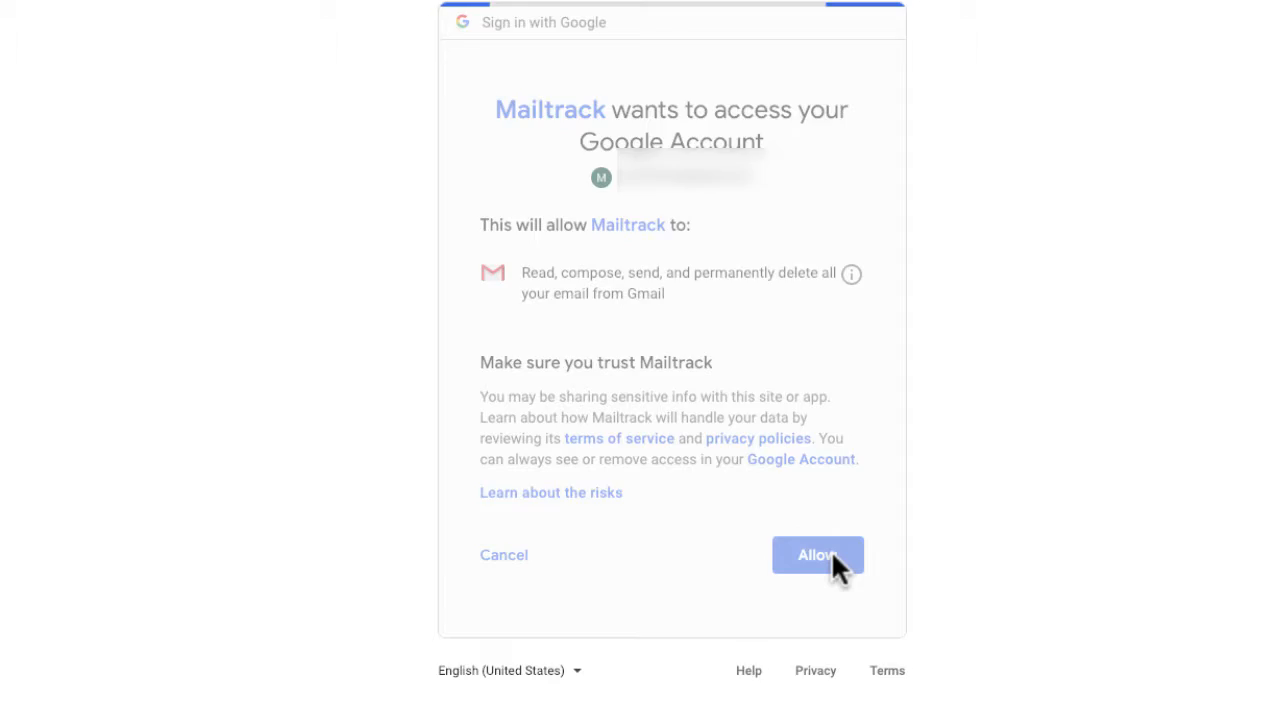
left_click(817, 555)
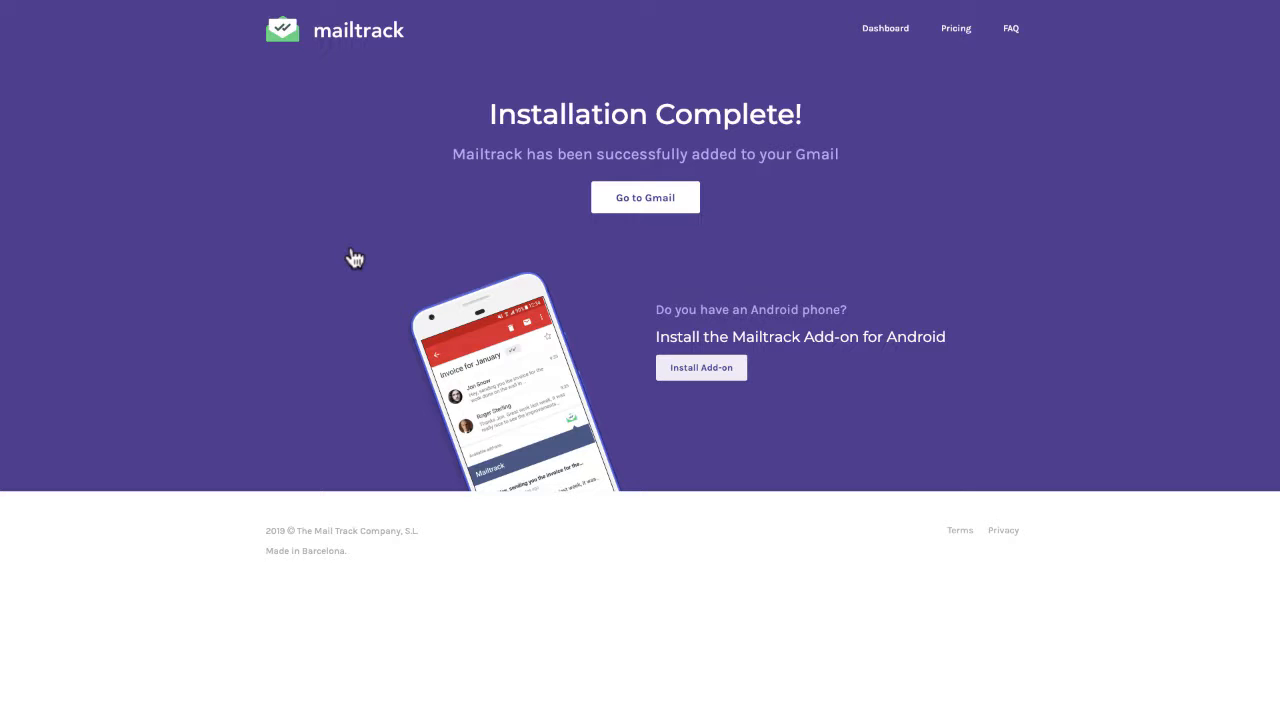
mouse_move(429, 247)
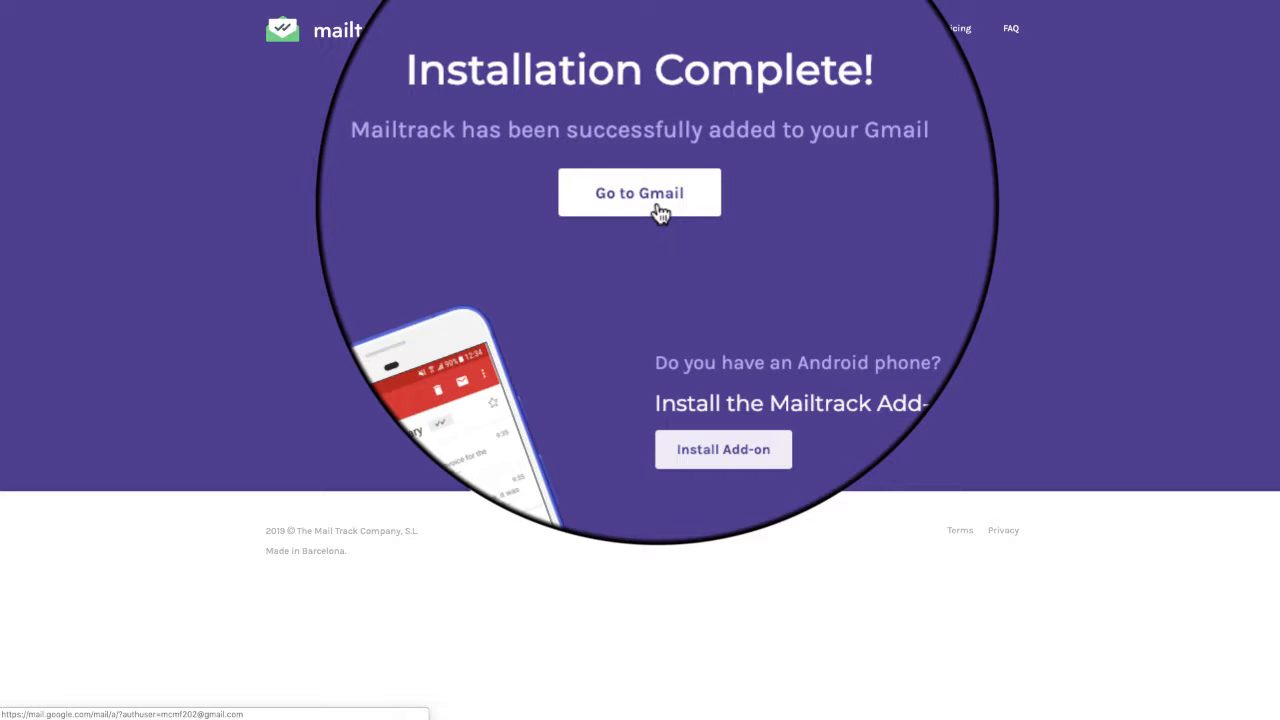
Step: Go to Gmail from Mailtrack's Installation Complete page
left_click(639, 192)
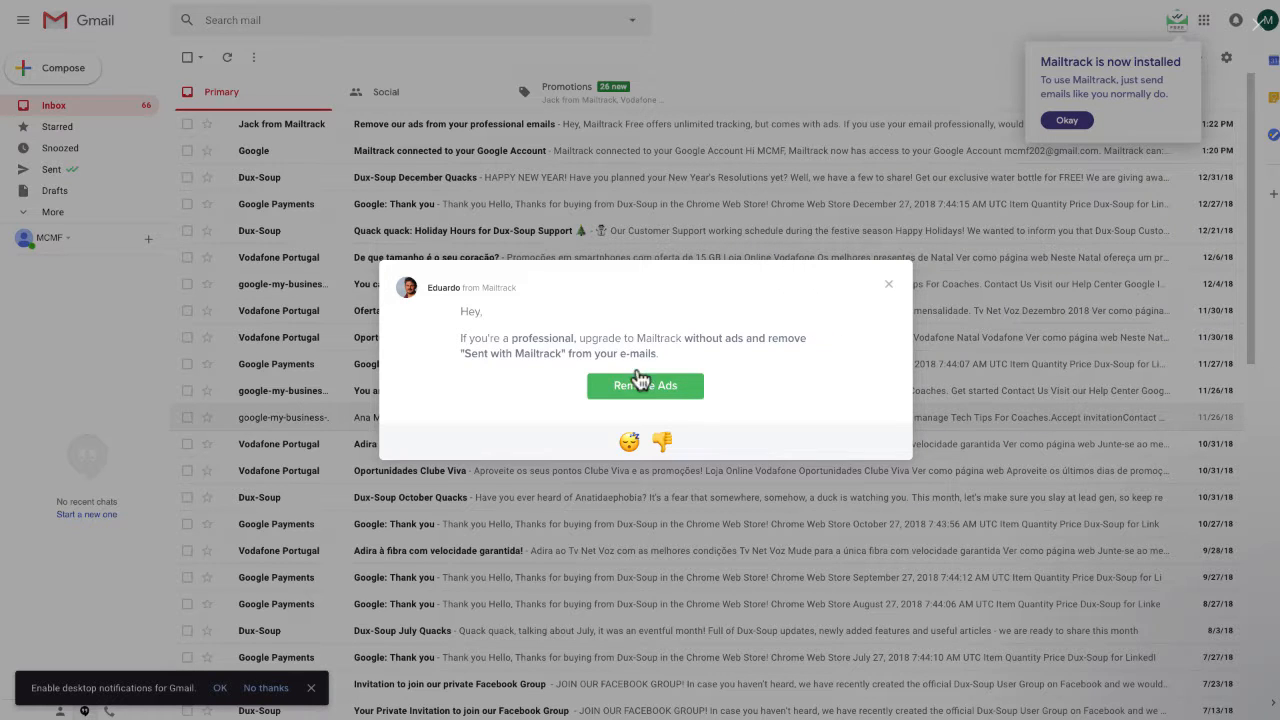
mouse_move(872, 289)
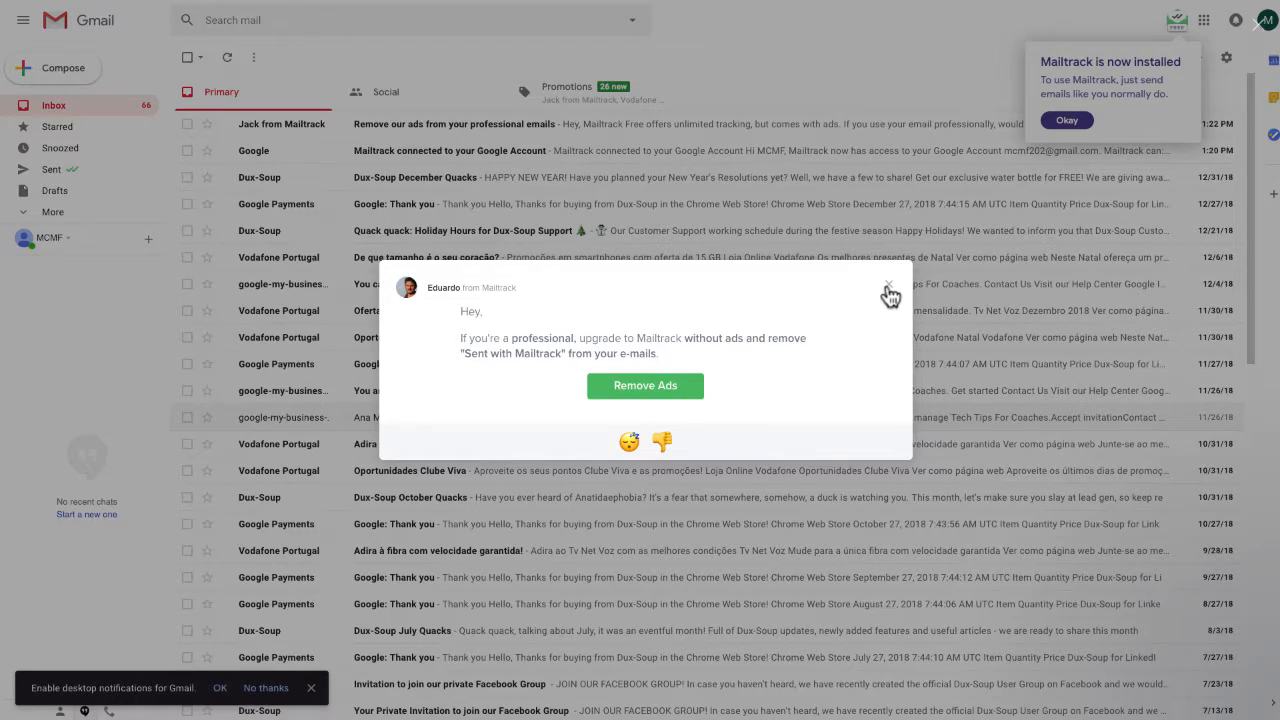
Step: Close the Remove Ads popup and acknowledge the 'Mailtrack is now installed' notice
left_click(889, 290)
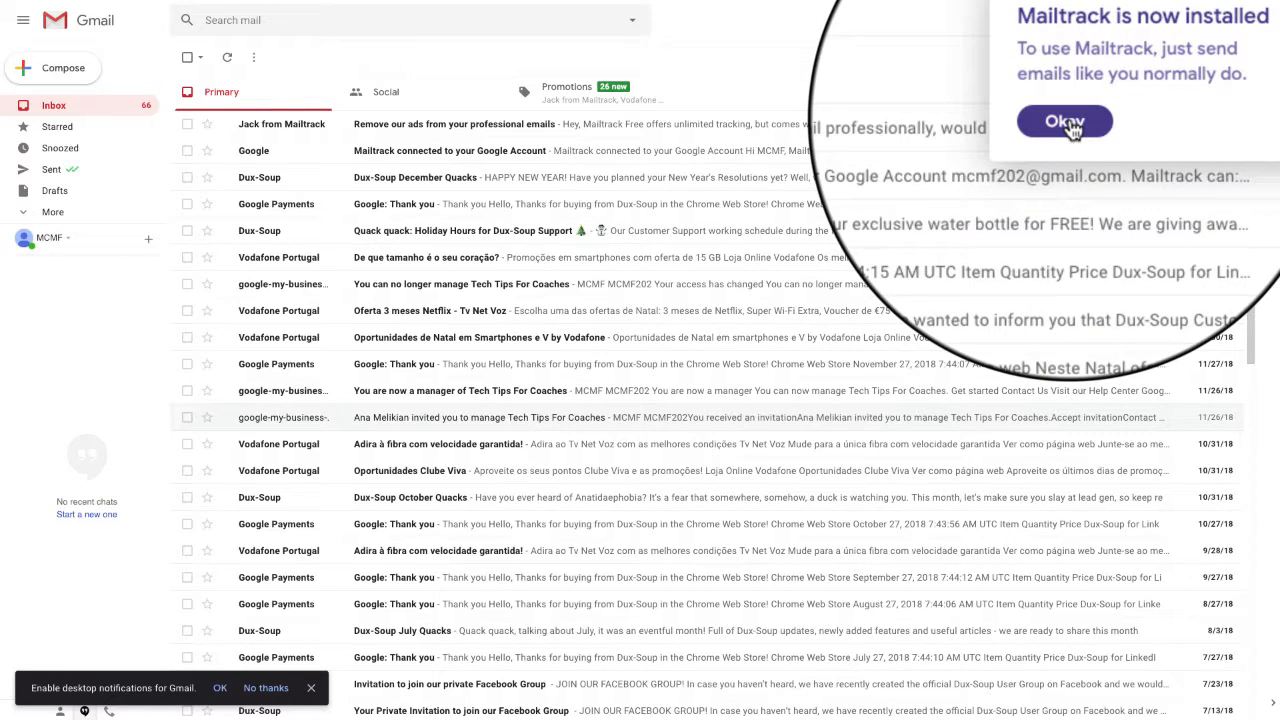
left_click(1063, 120)
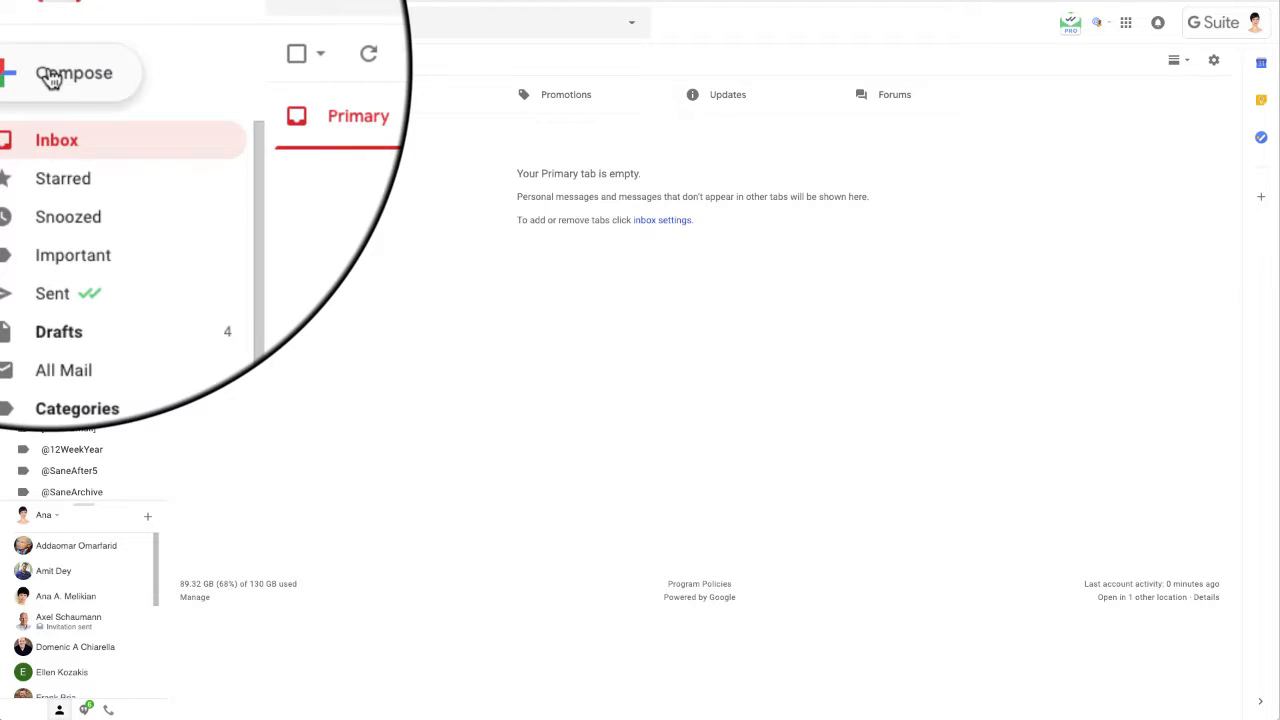
Step: Compose and send the test email reading 'Hi! Testing Mailtrack.' to a recipient
left_click(62, 71)
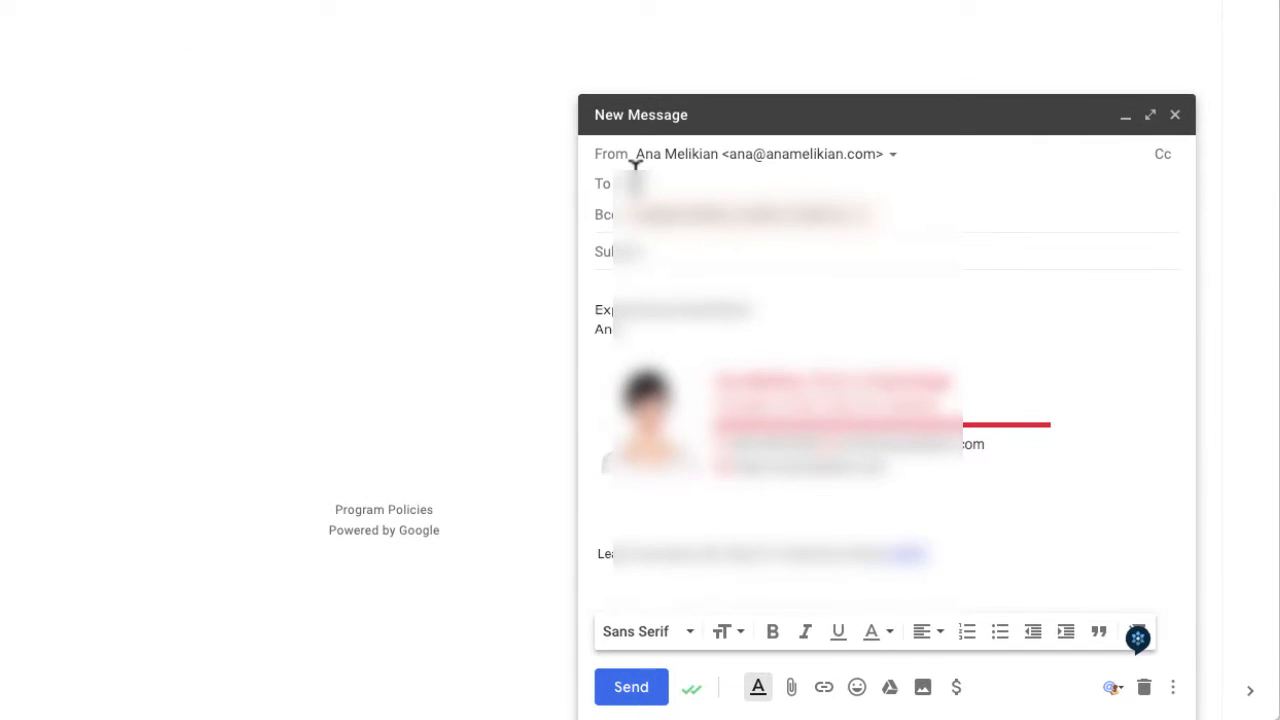
left_click(640, 183)
type("Hi!")
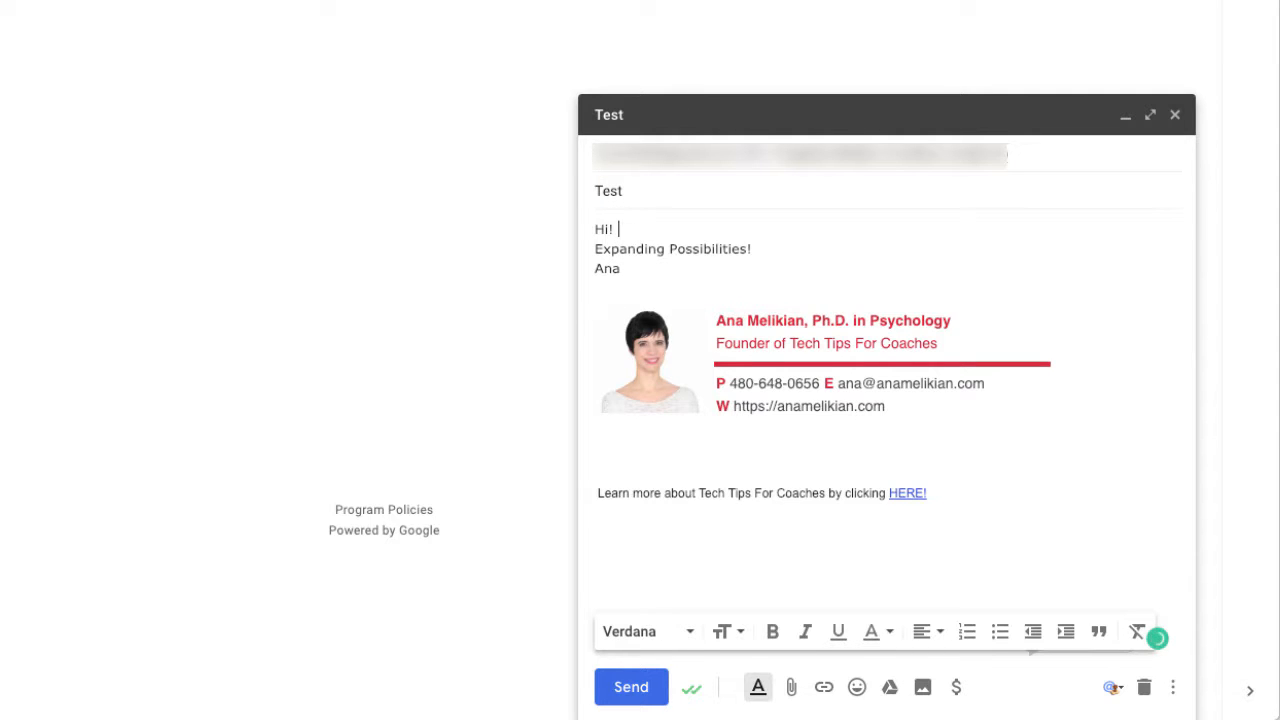
type("Testing")
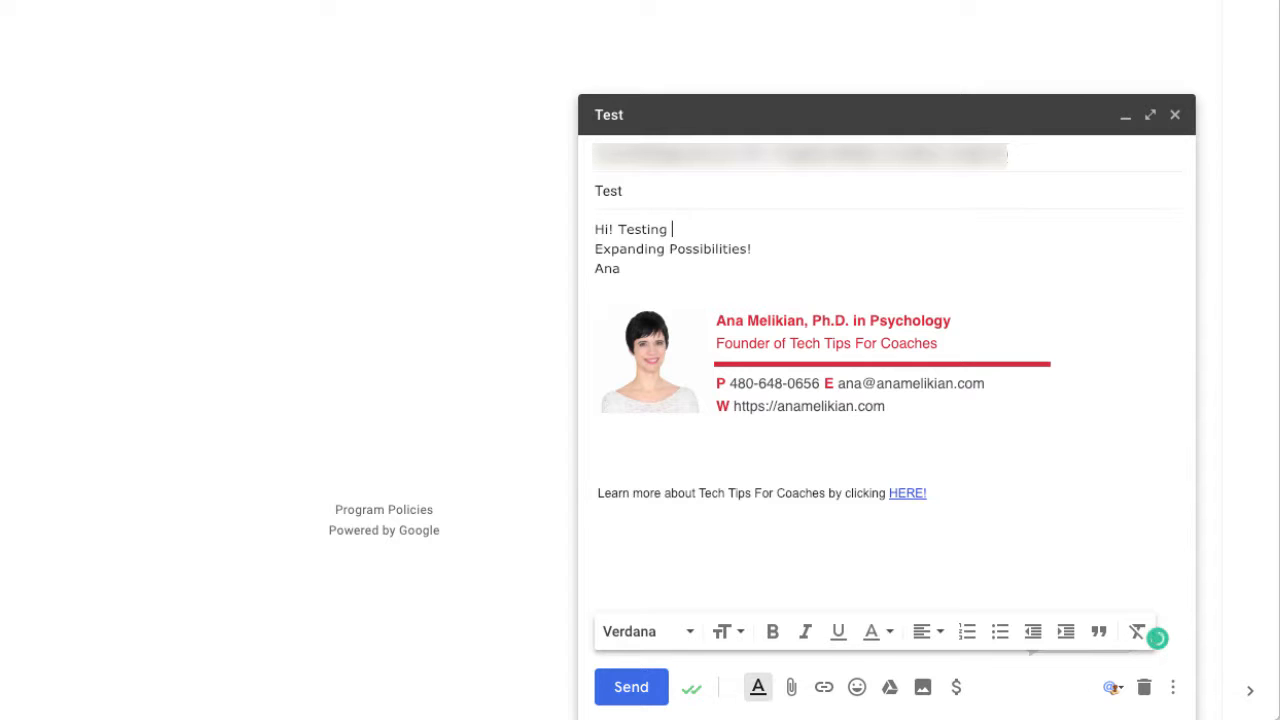
type("Mailtrack.")
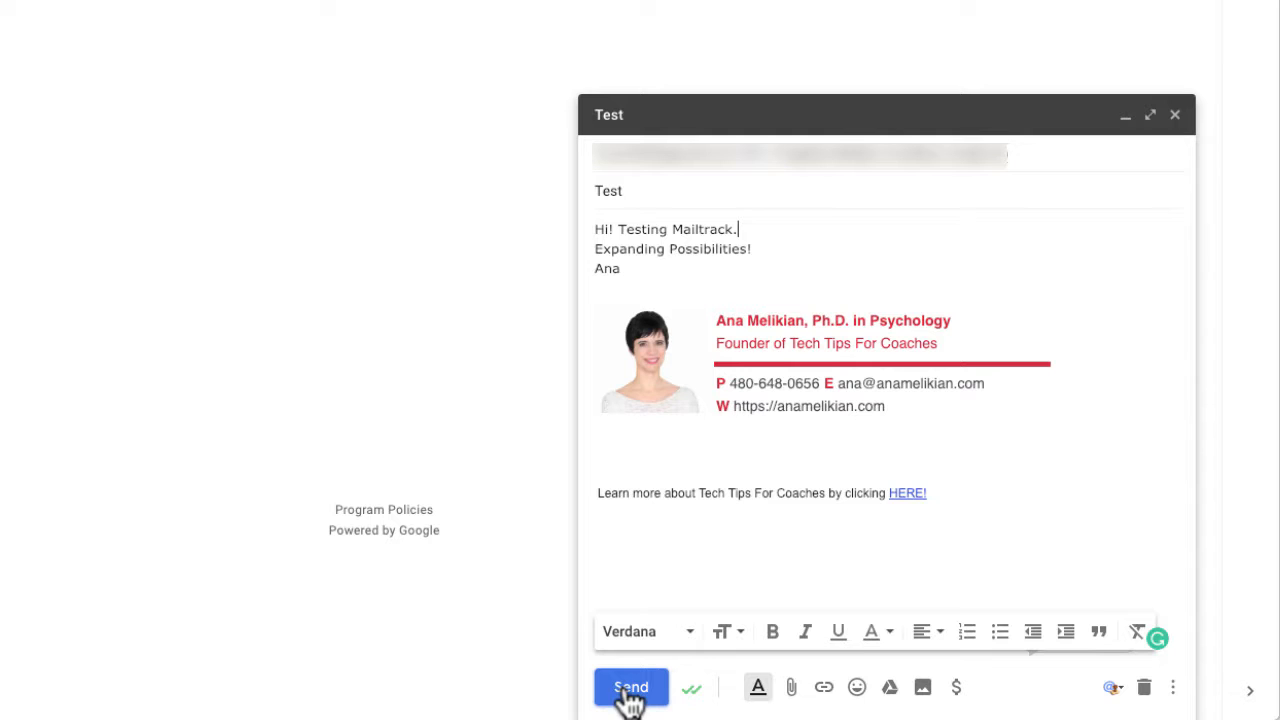
left_click(630, 687)
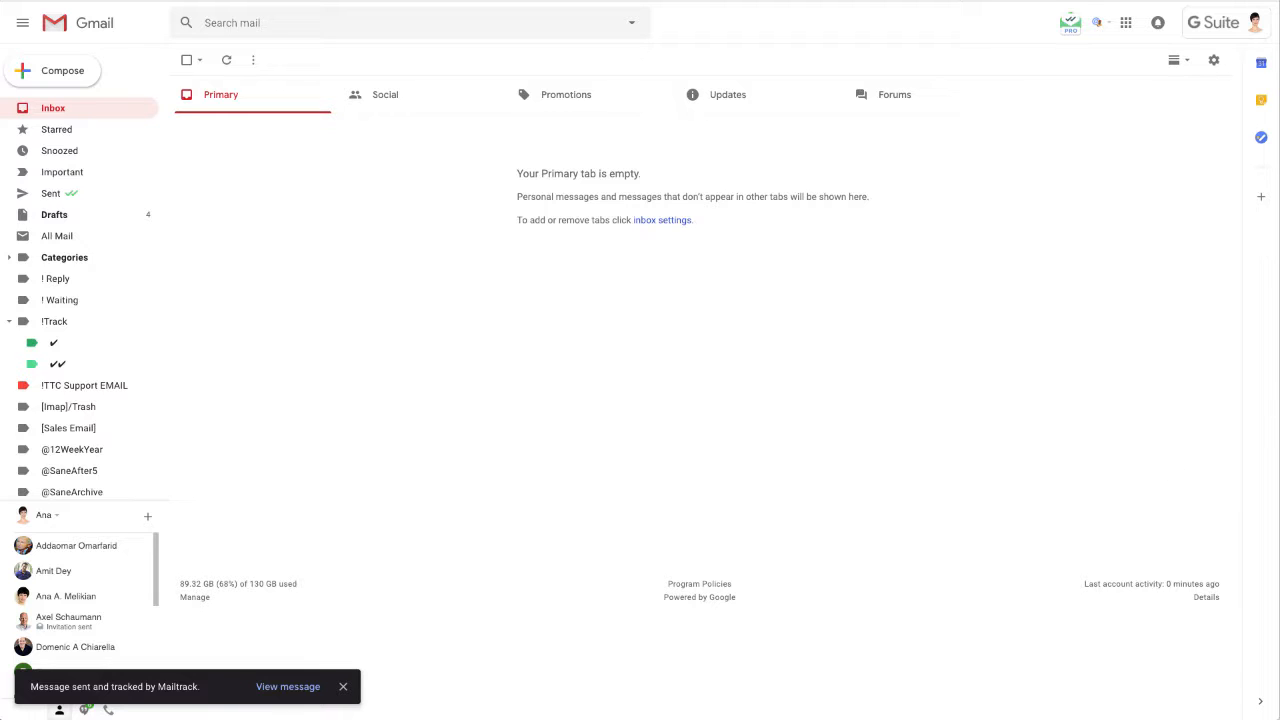
mouse_move(1250, 400)
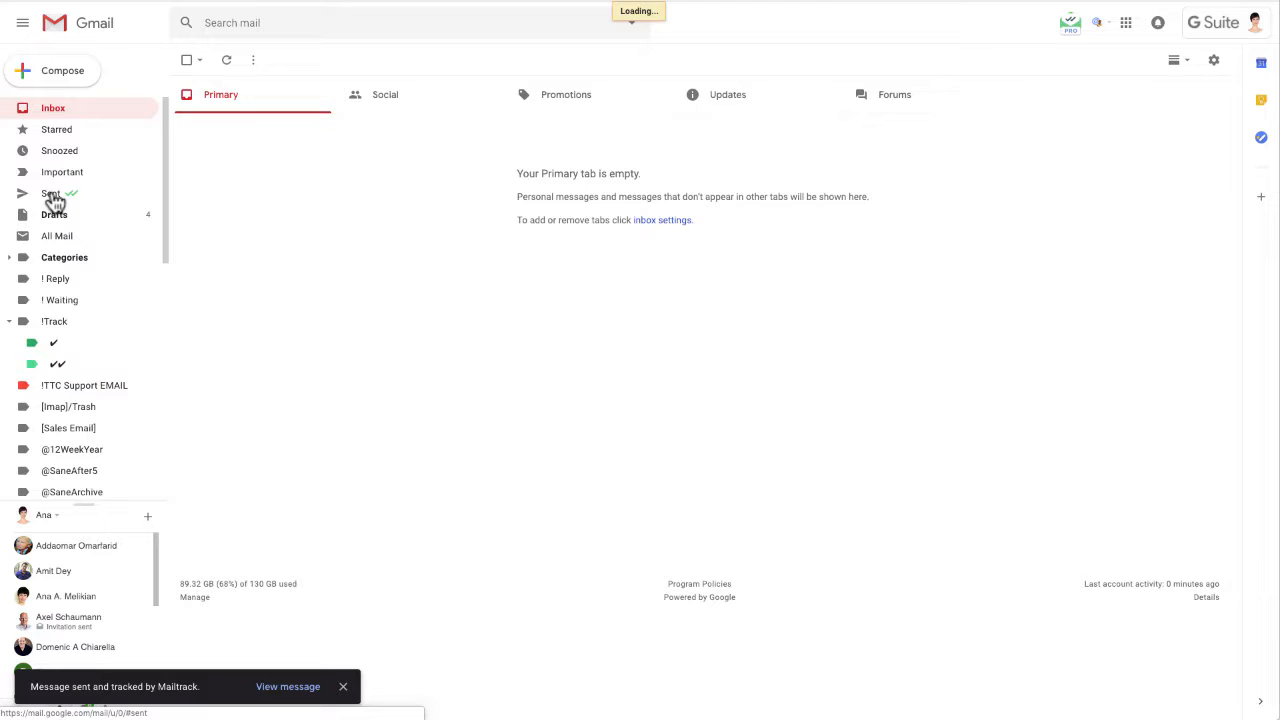
Step: Open the Sent folder to see the tracked 'Testing Mailtrack' email
left_click(52, 193)
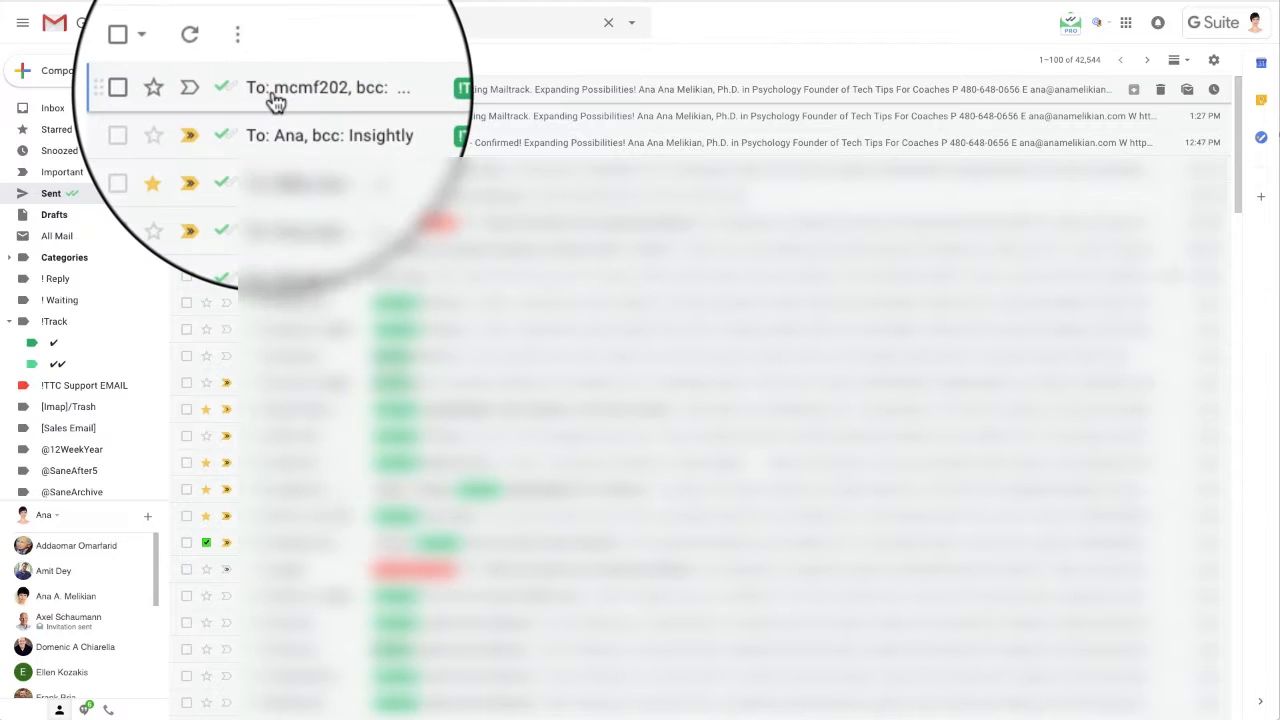
mouse_move(242, 86)
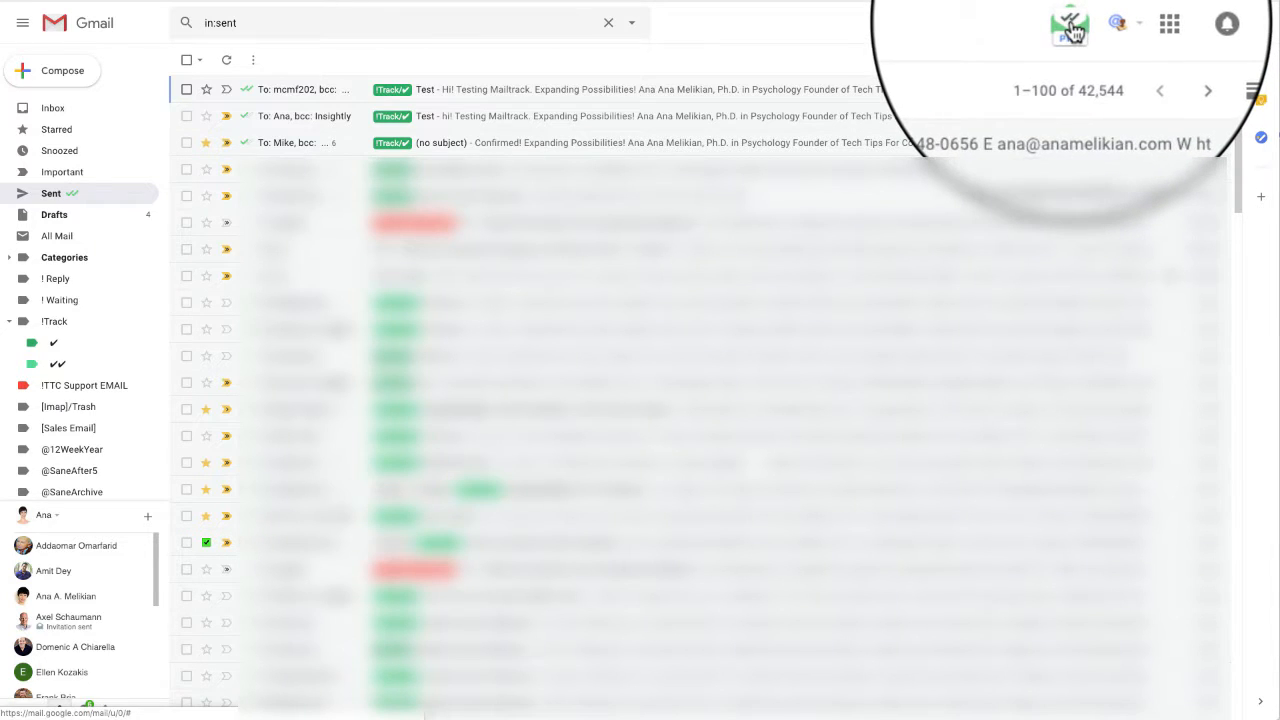
Step: Open Mailtrack's tracking options beside Send and go to its Settings page
left_click(1070, 25)
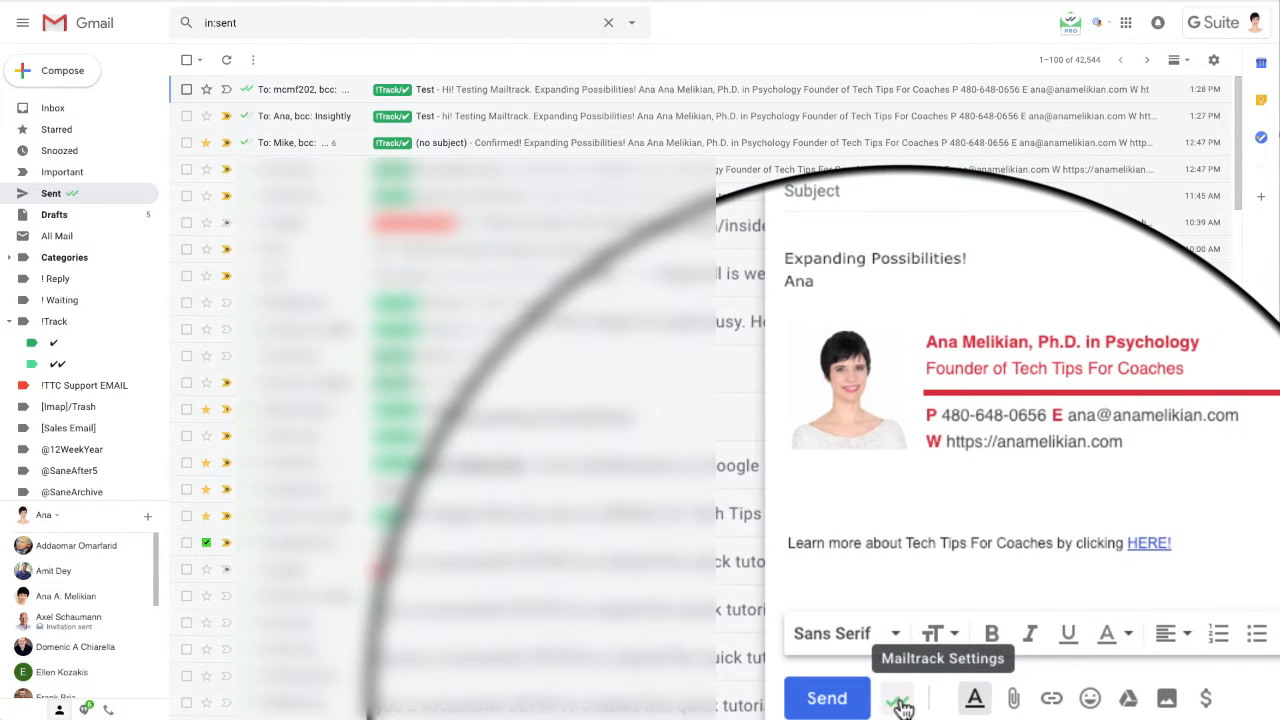
left_click(898, 698)
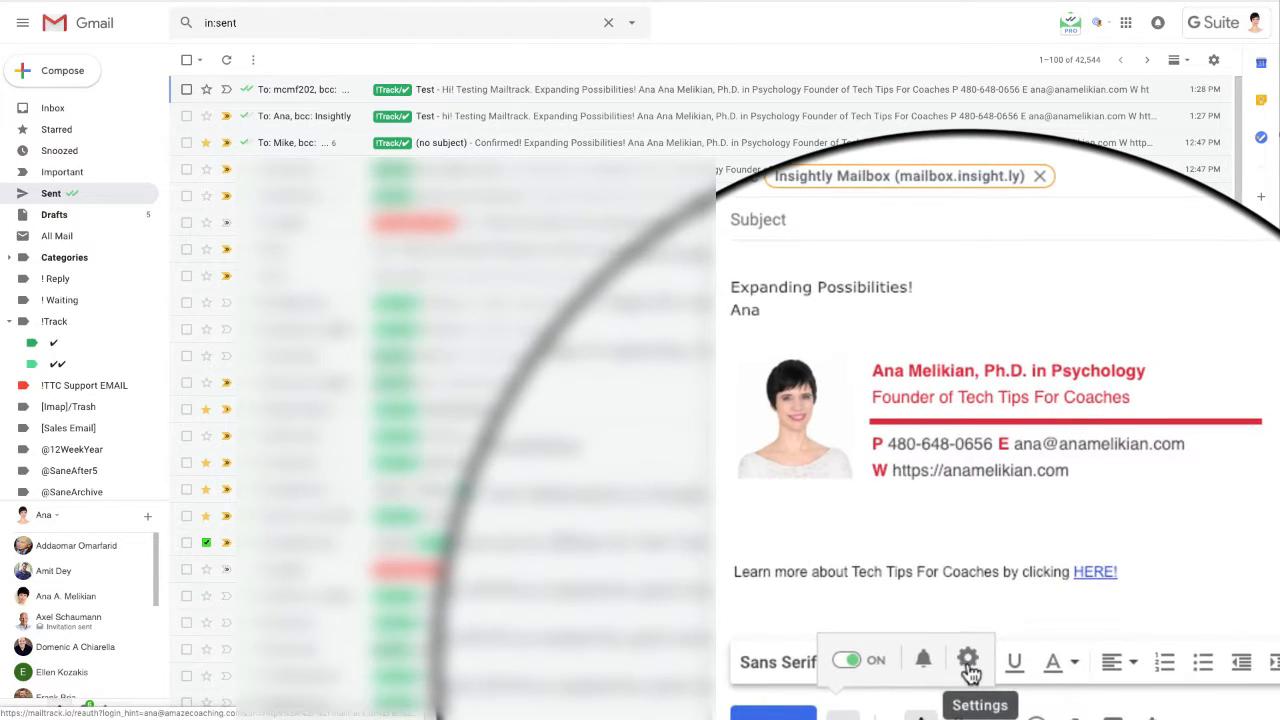
left_click(967, 659)
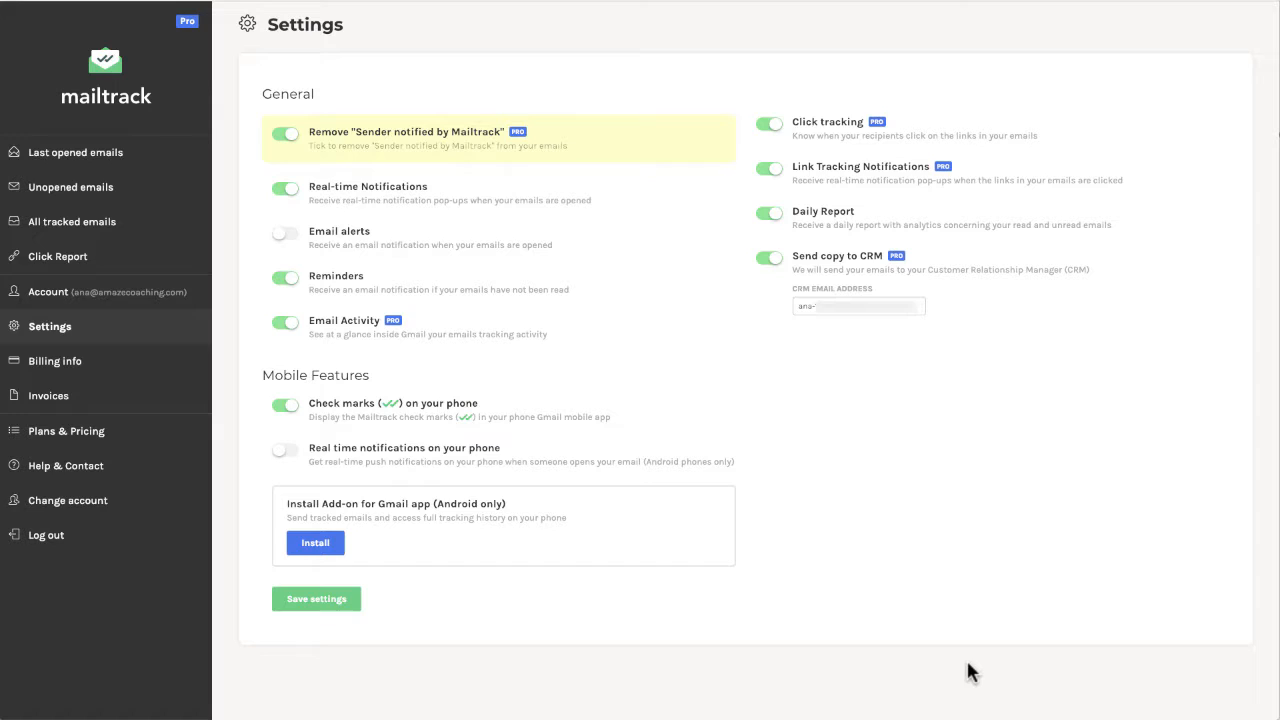
mouse_move(607, 301)
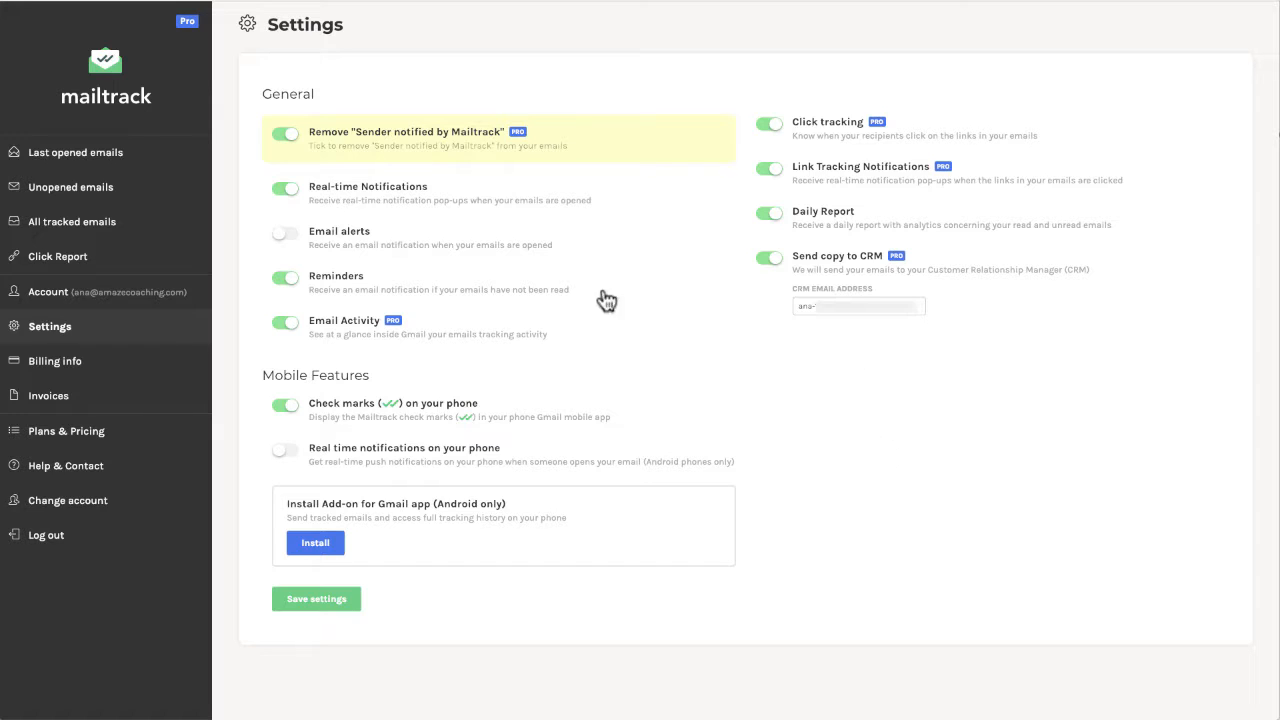
mouse_move(565, 313)
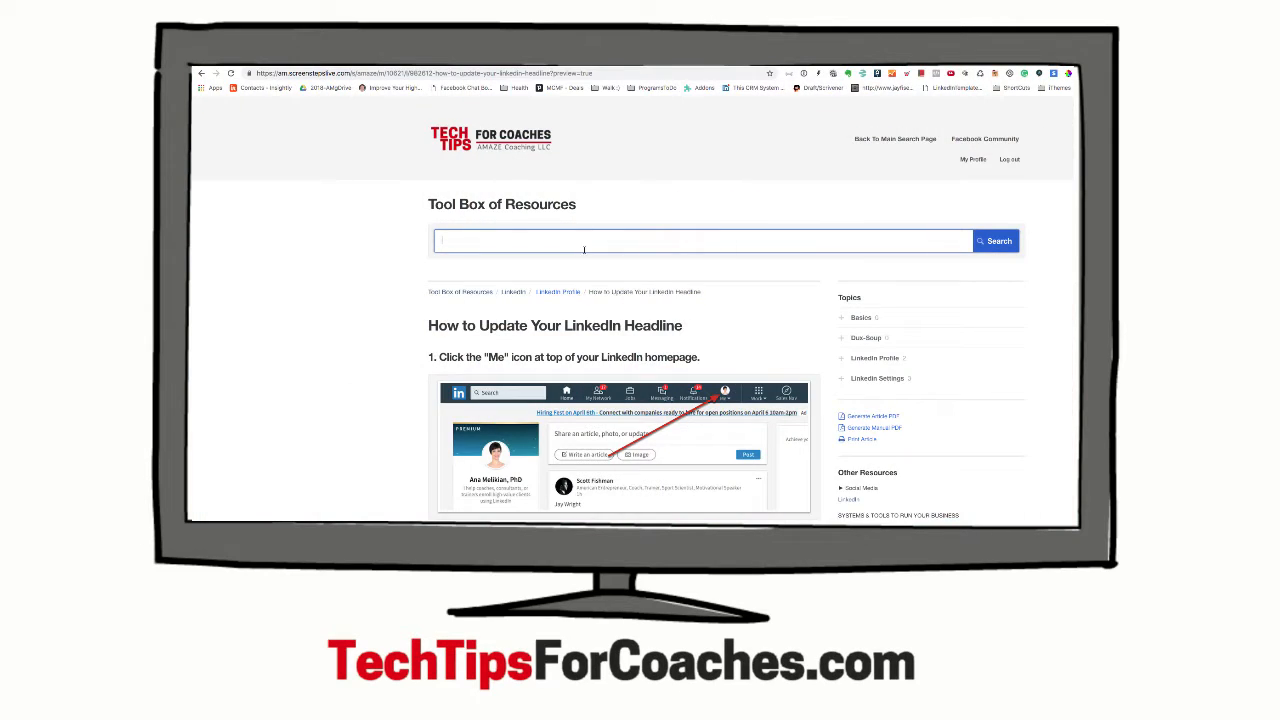
scroll("down", 3)
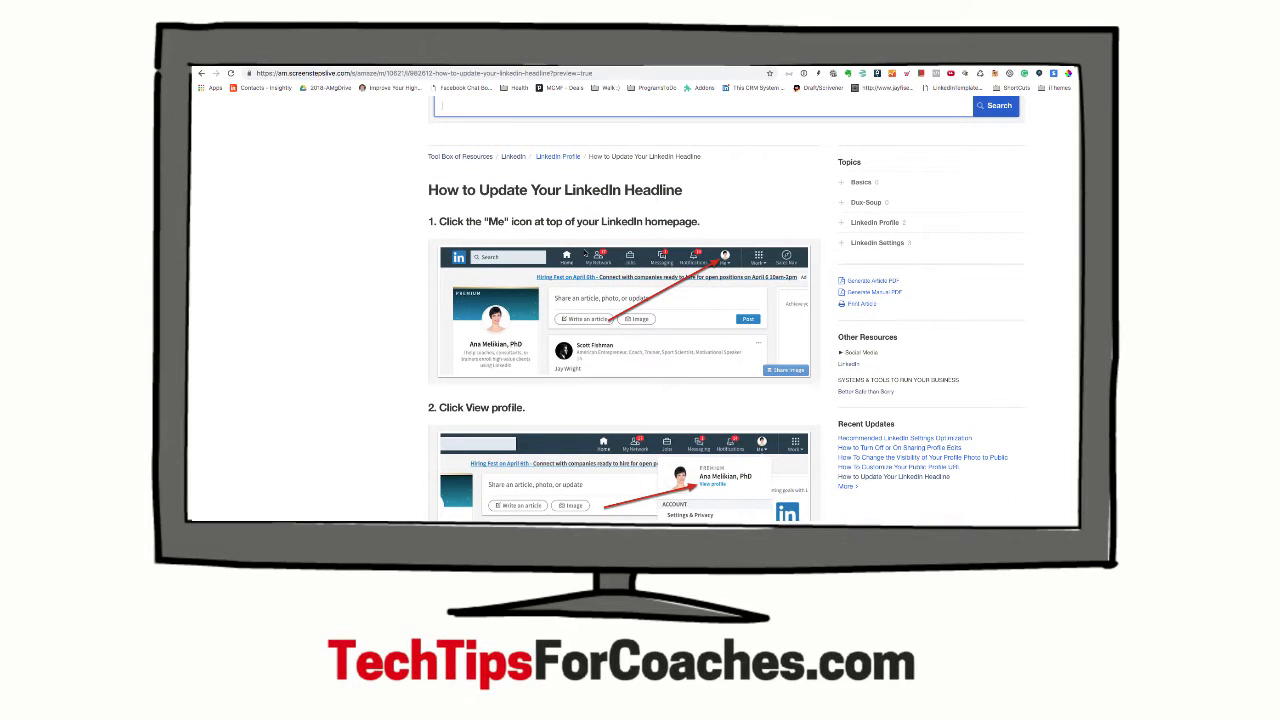